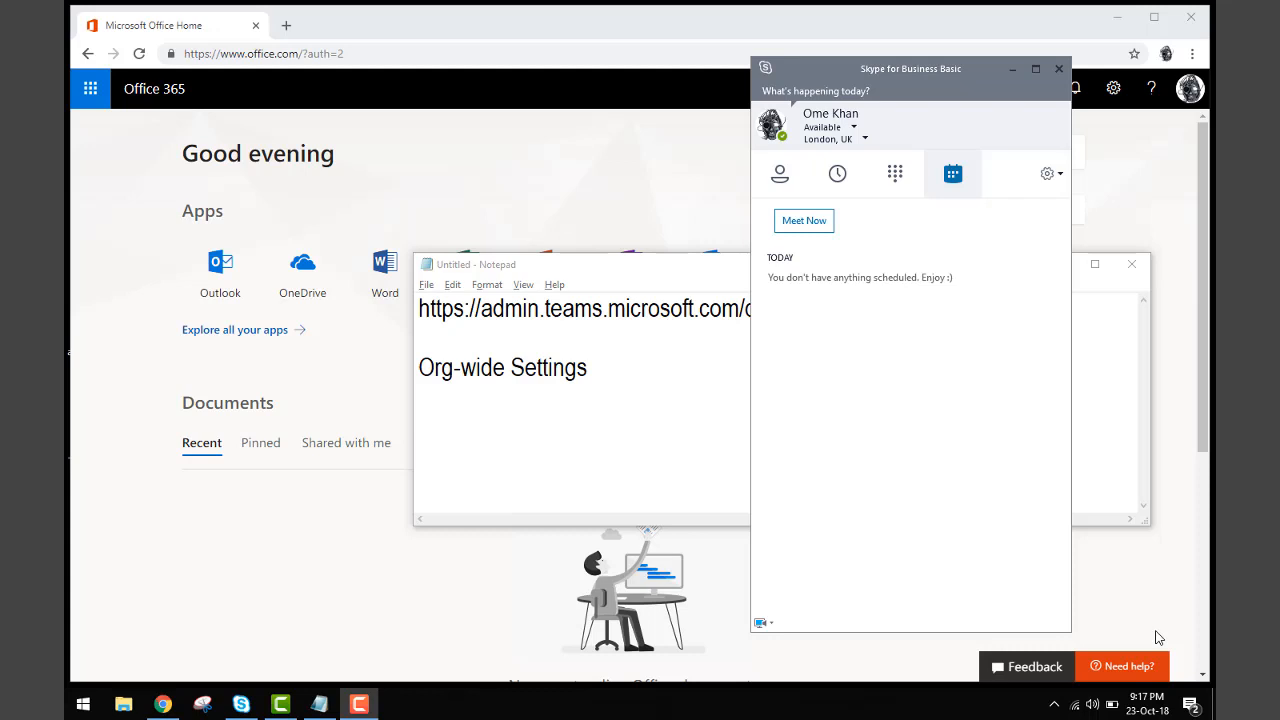
mouse_move(899, 410)
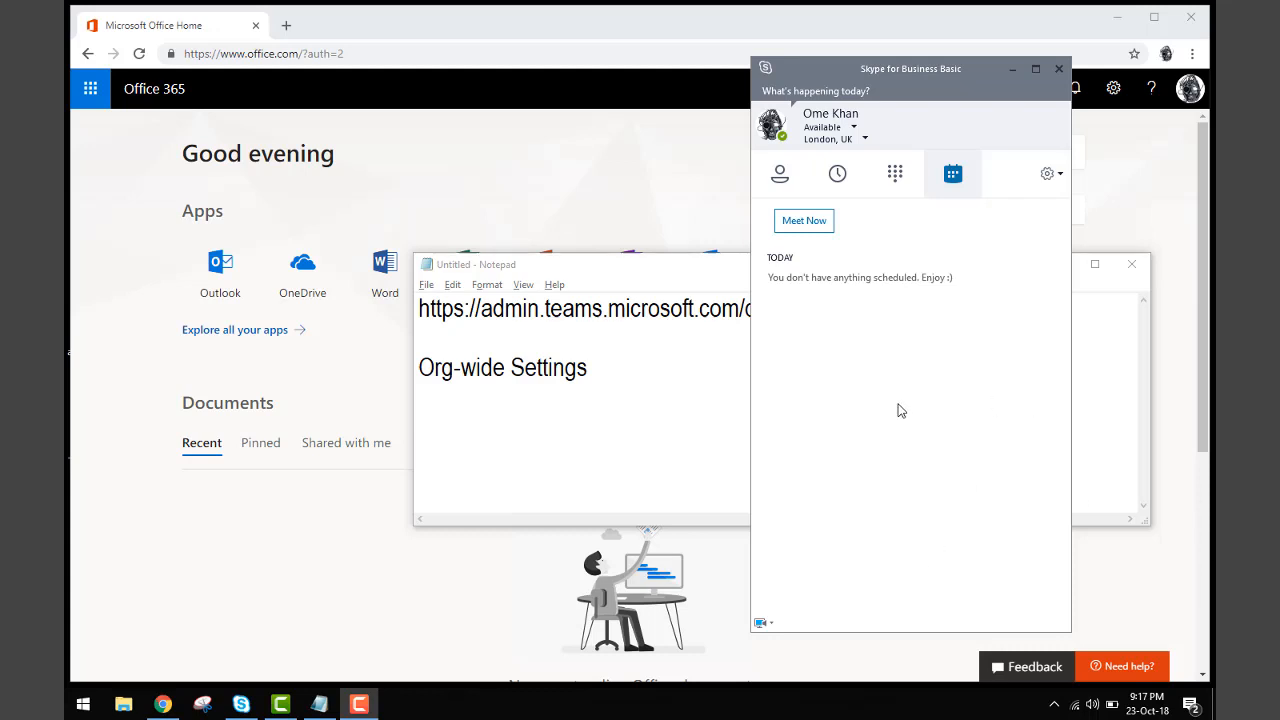
mouse_move(892, 421)
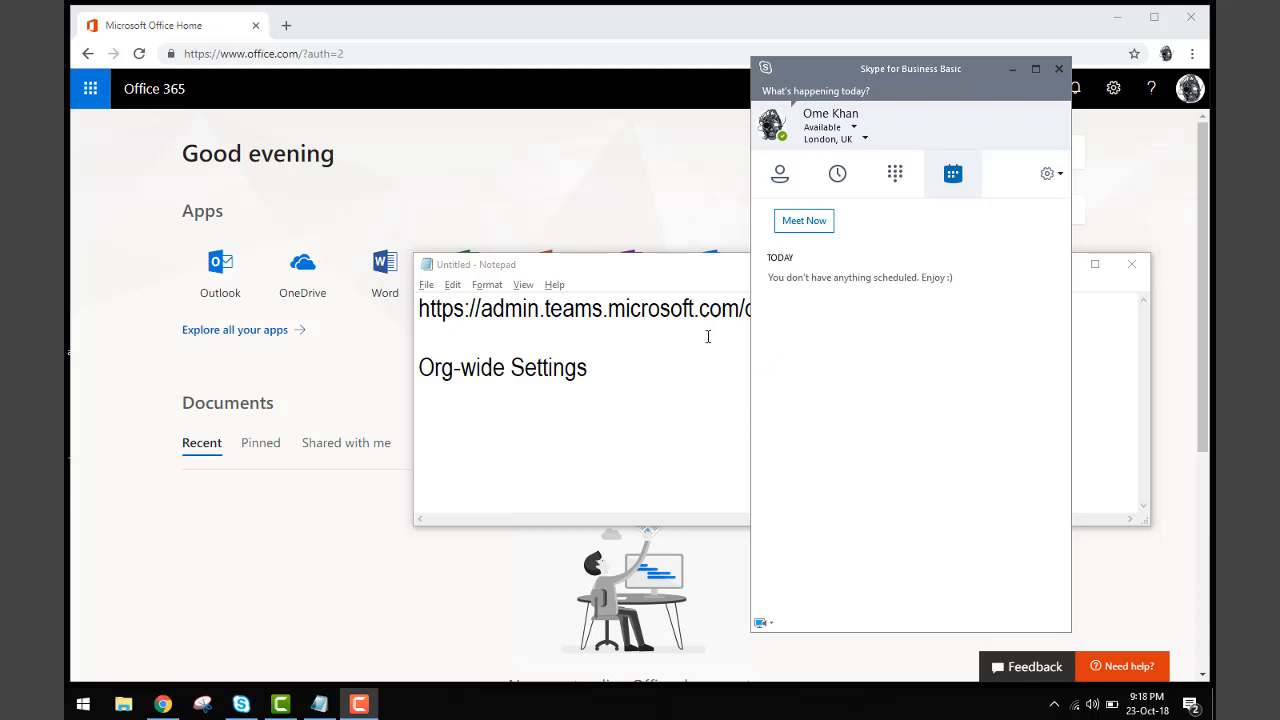
mouse_move(330, 25)
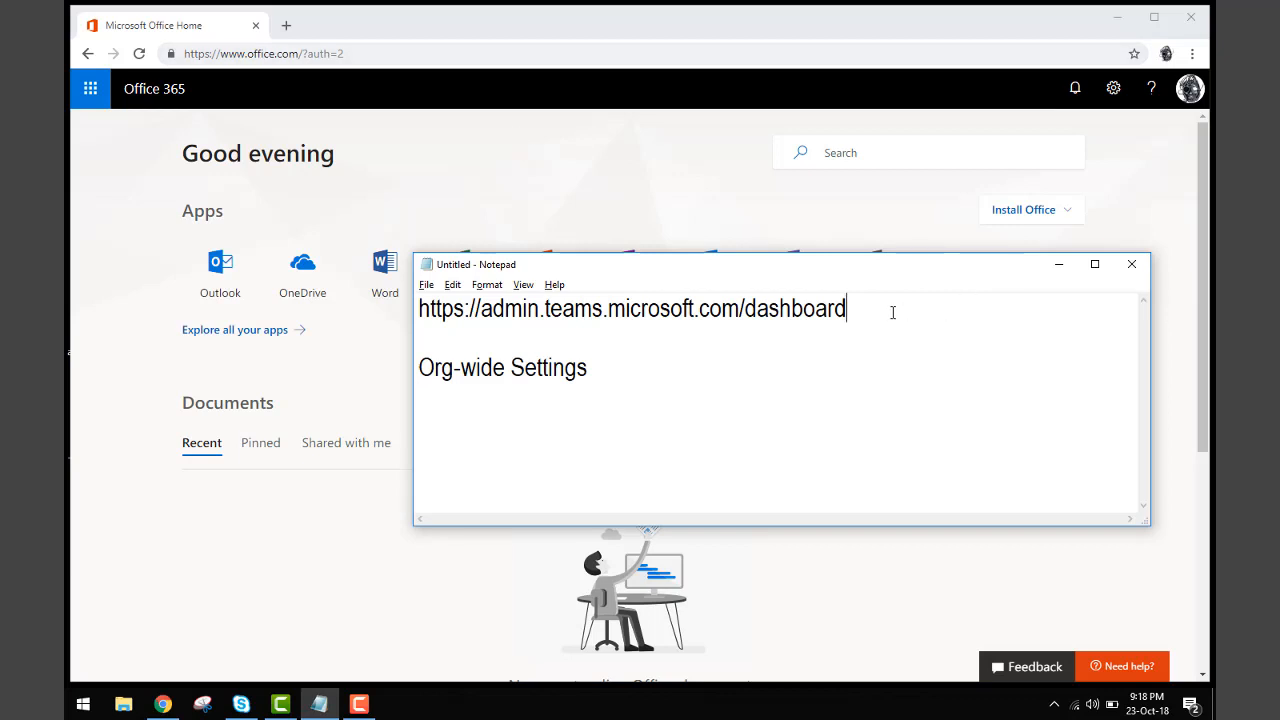
triple_click(631, 308)
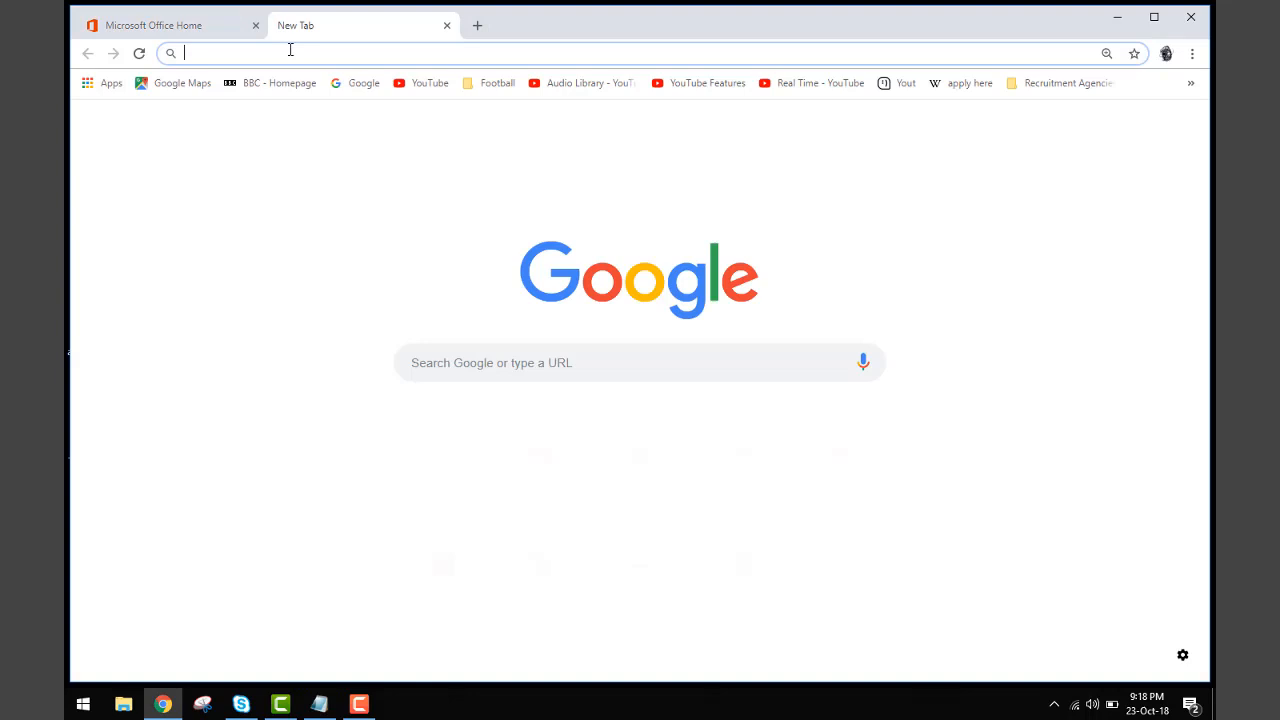
text(https://admin.teams.microsoft.com/dashboard)
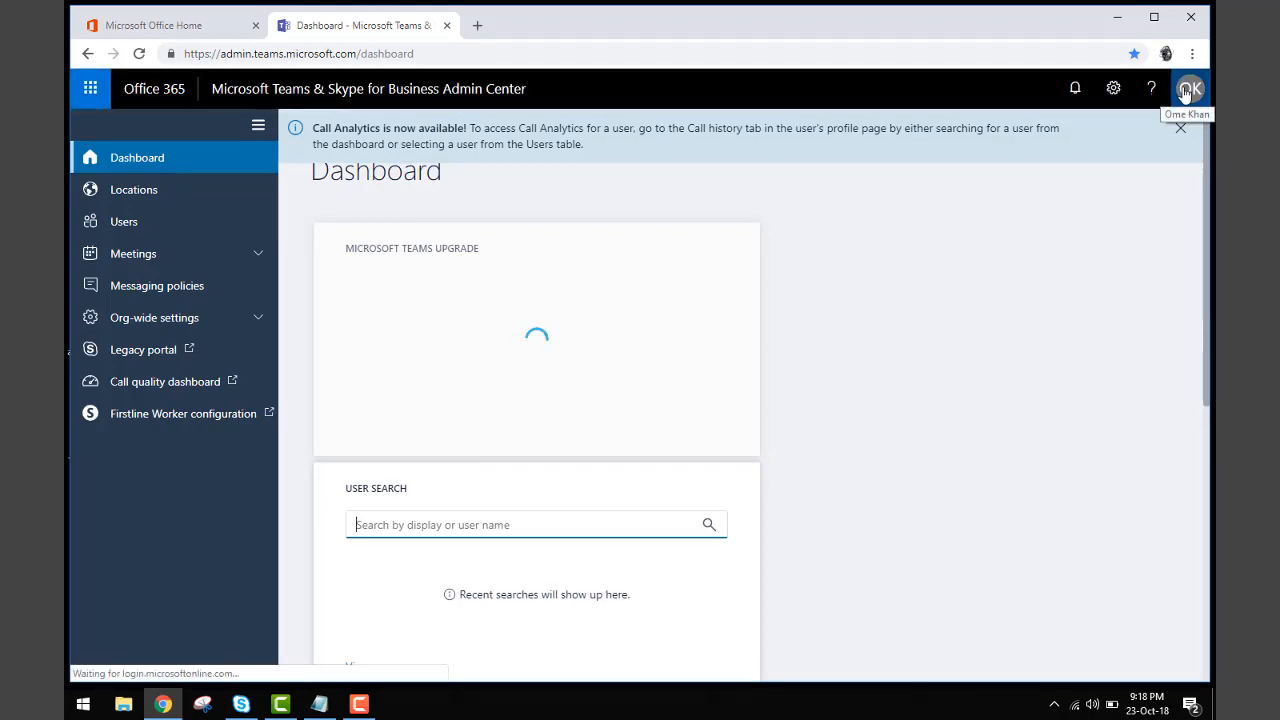
Step: View the signed-in account details and expand the Org-wide settings navigation section
click(1190, 88)
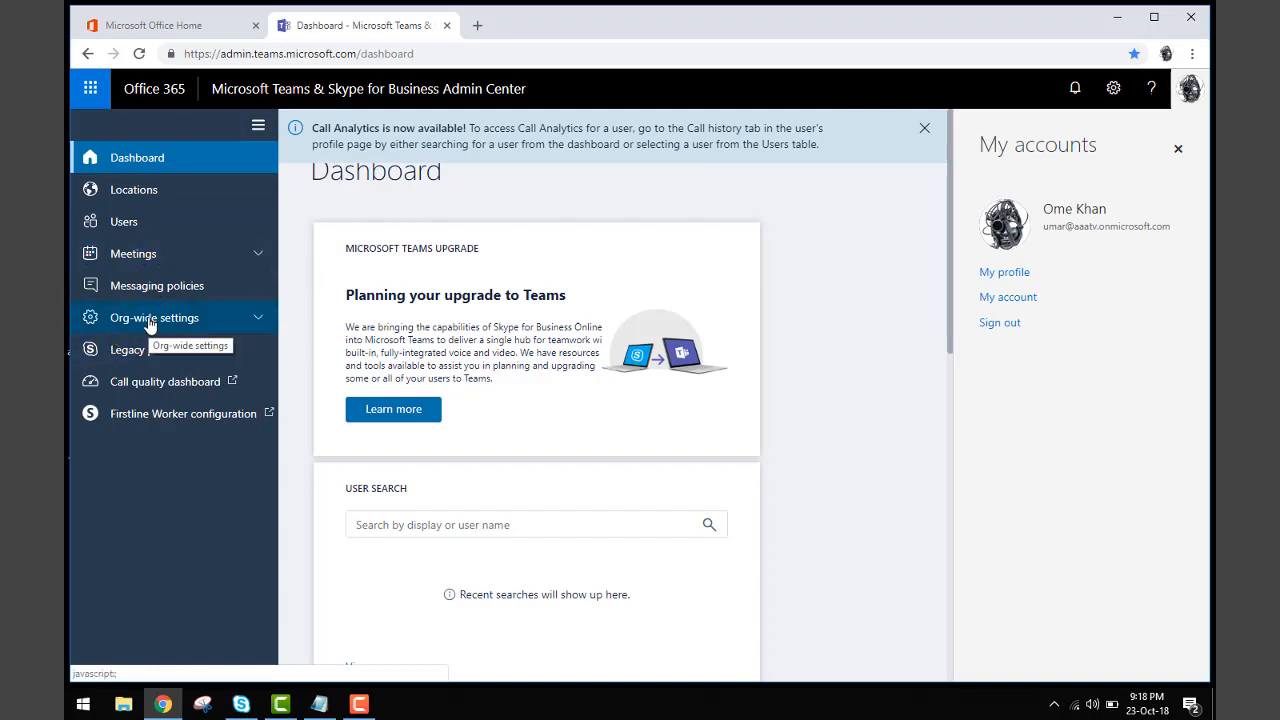
click(154, 317)
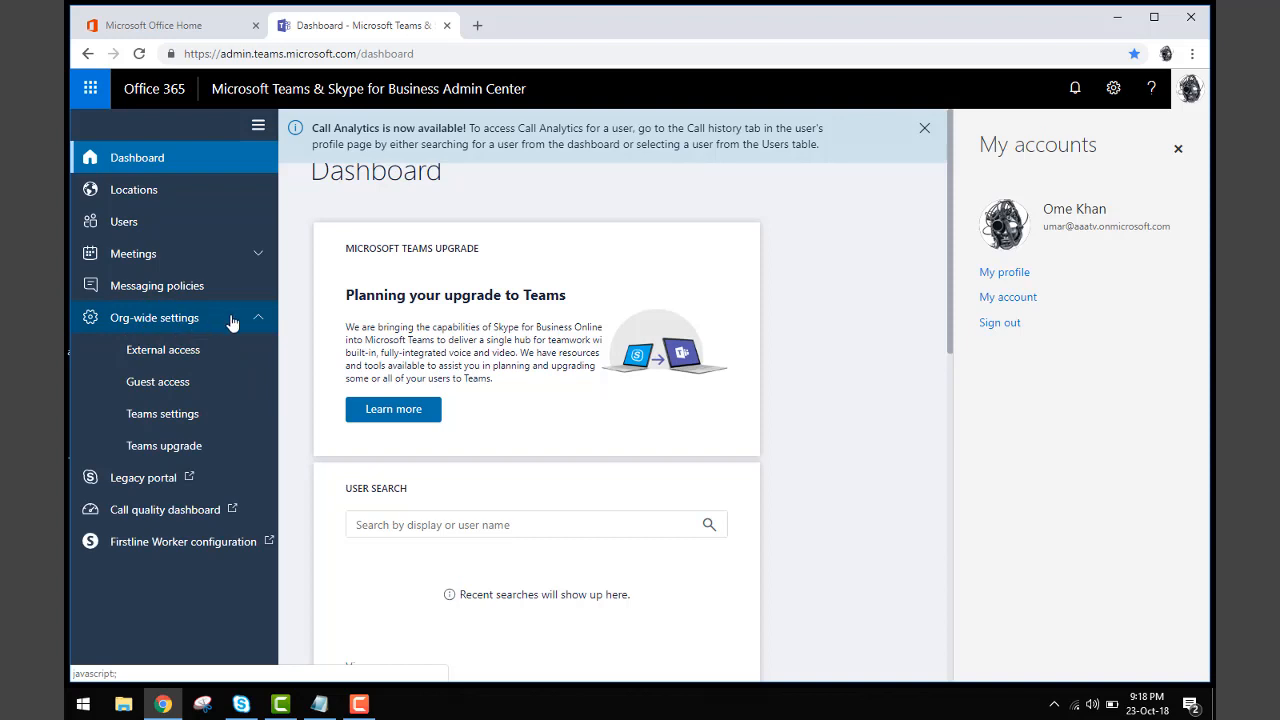
mouse_move(232, 322)
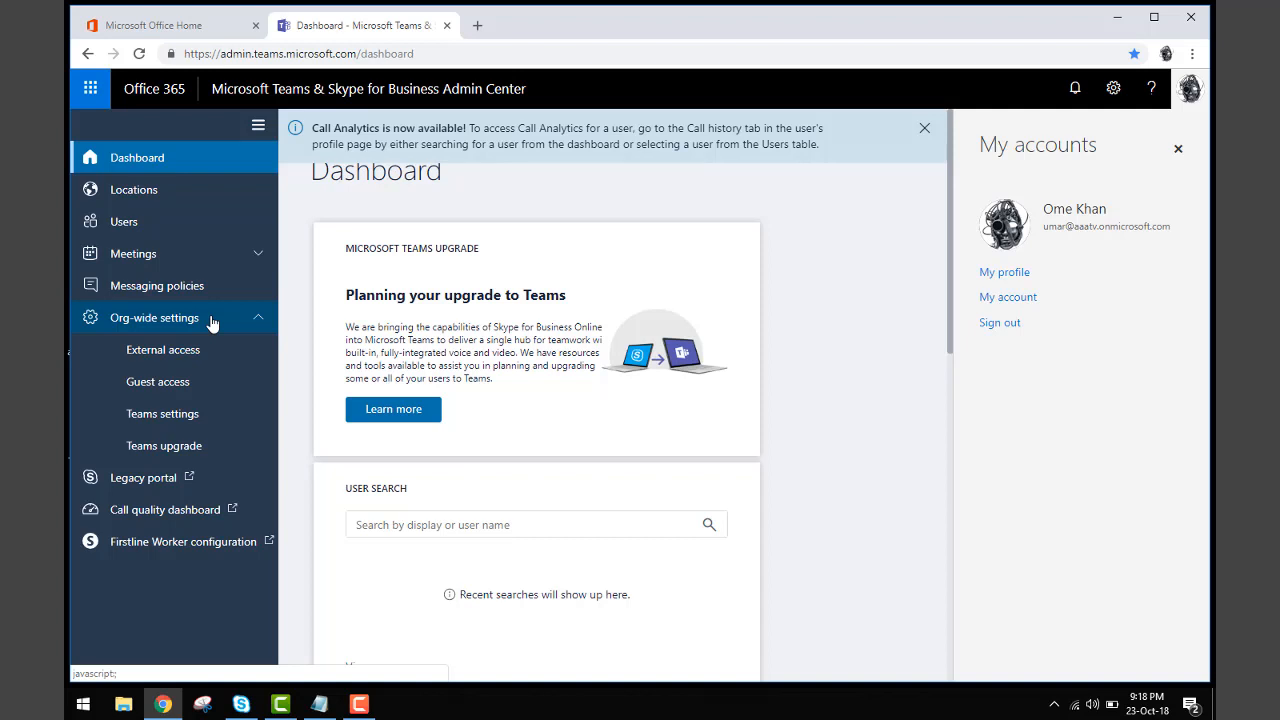
Step: Review External access (external access and Skype on), then view Guest access (off)
click(163, 349)
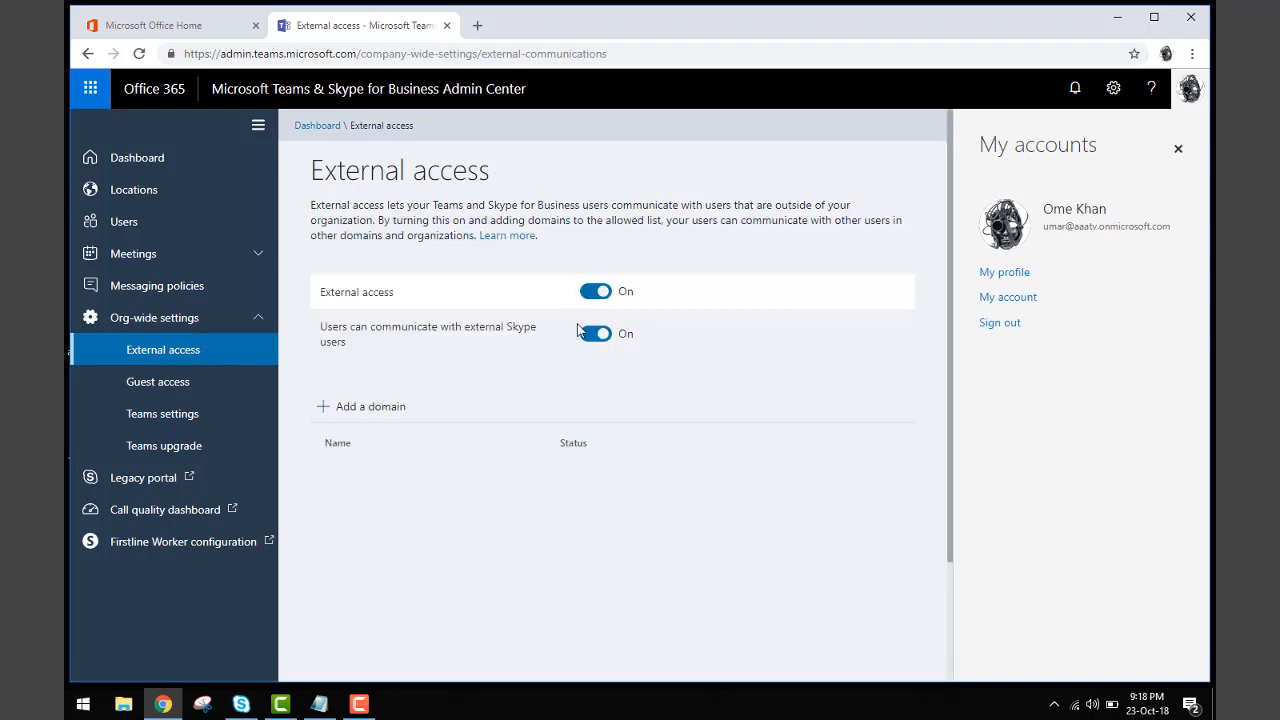
mouse_move(590, 308)
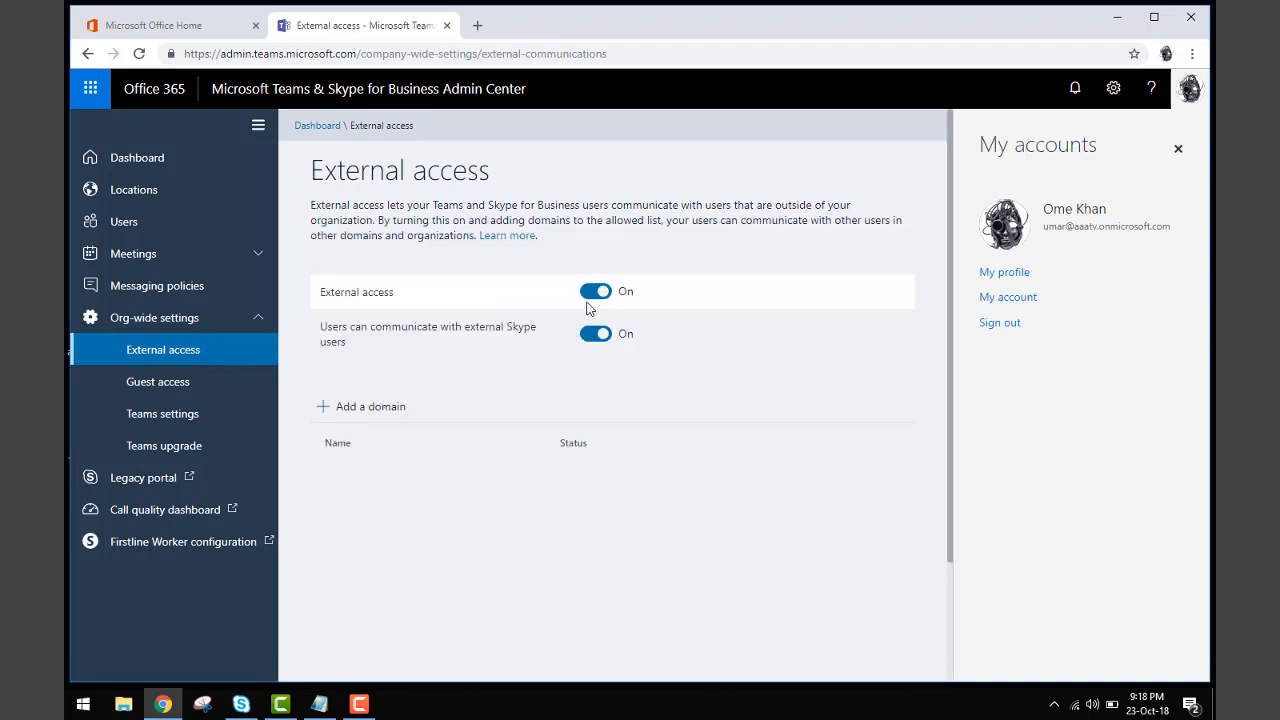
mouse_move(157, 381)
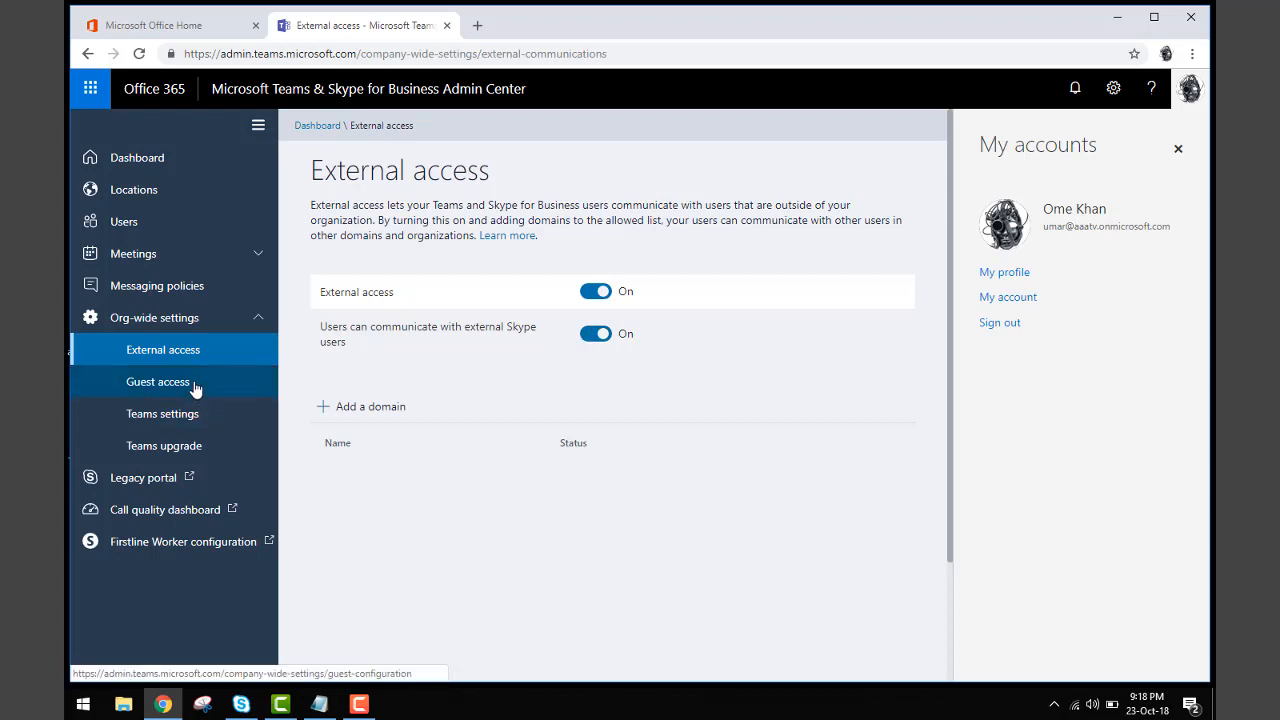
click(157, 381)
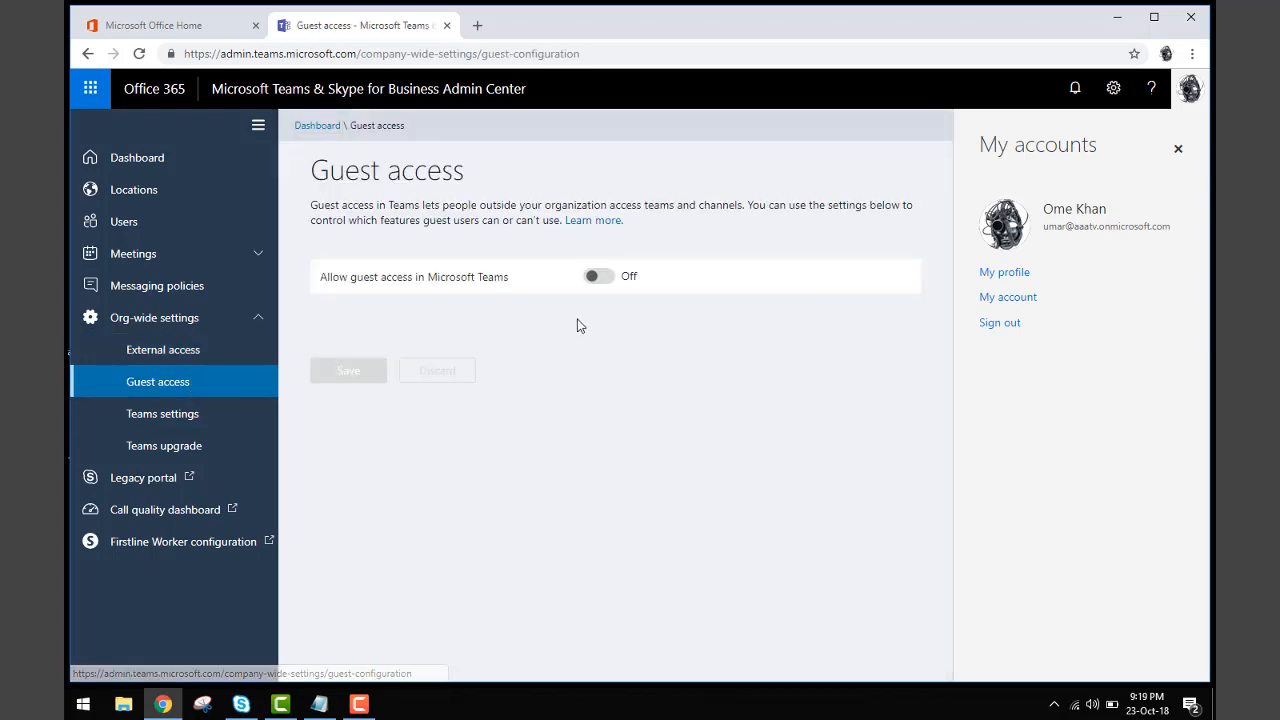
mouse_move(162, 413)
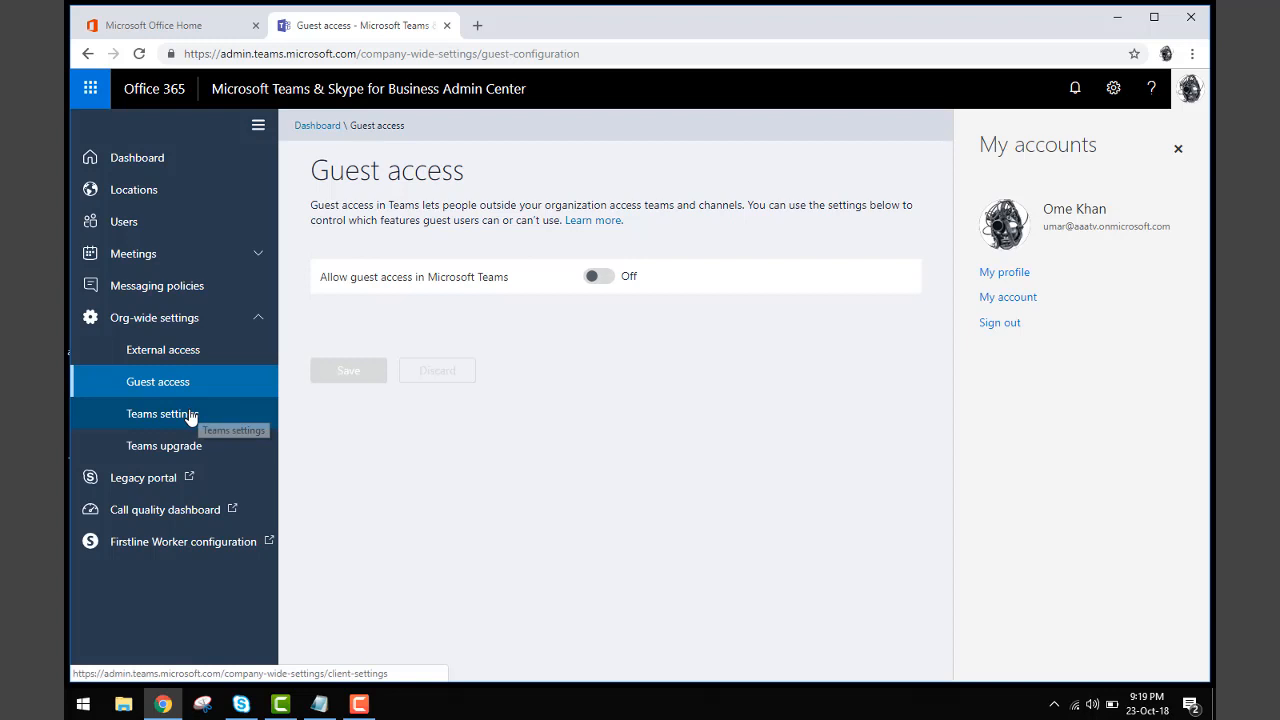
click(162, 413)
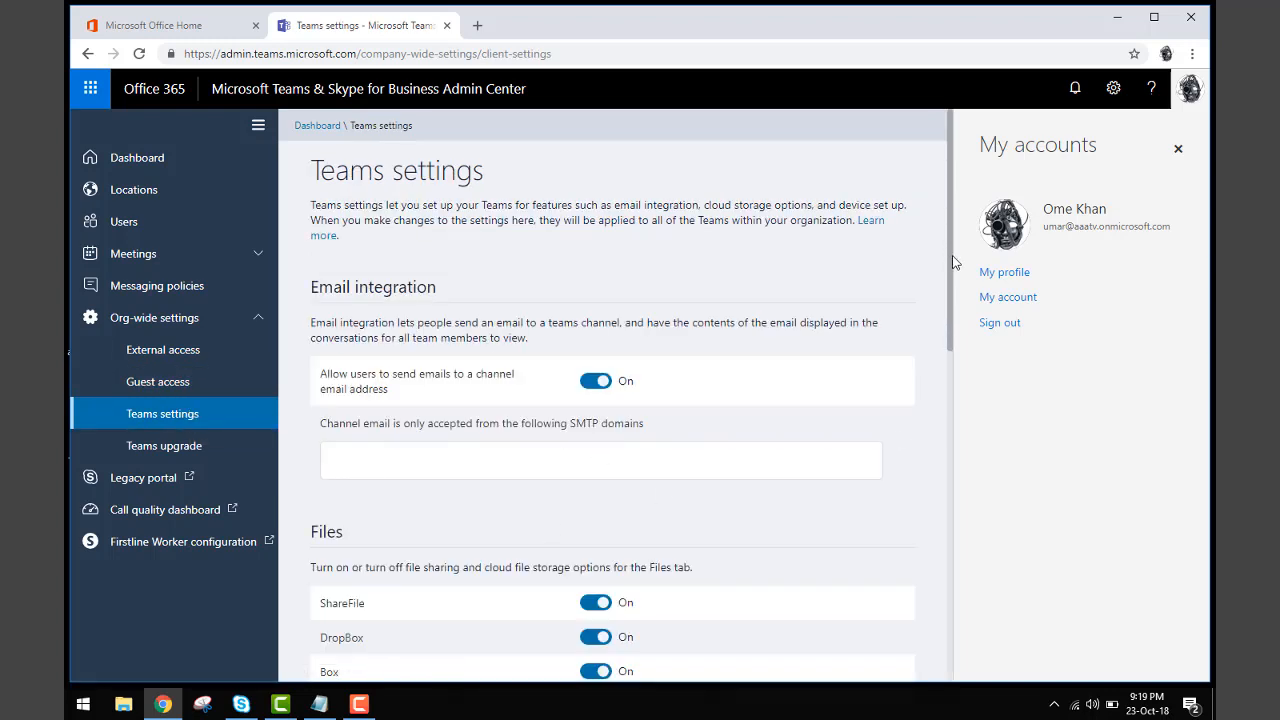
scroll(down, 3)
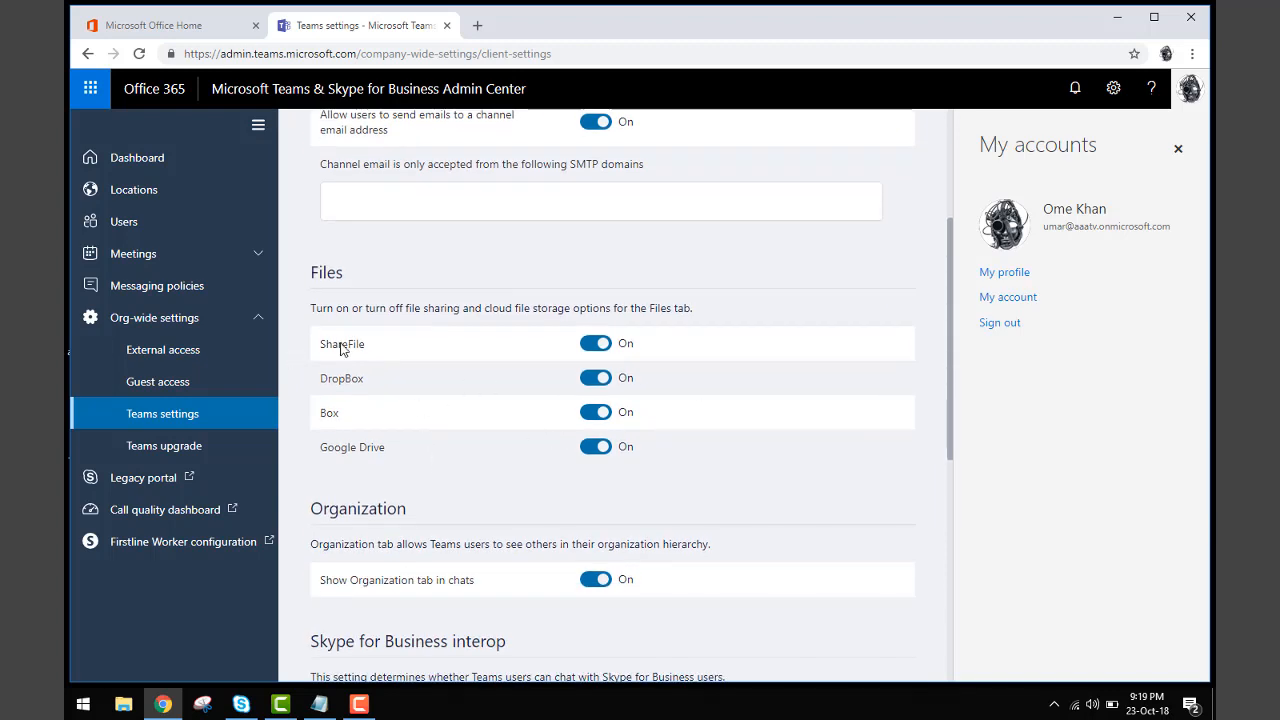
mouse_move(547, 352)
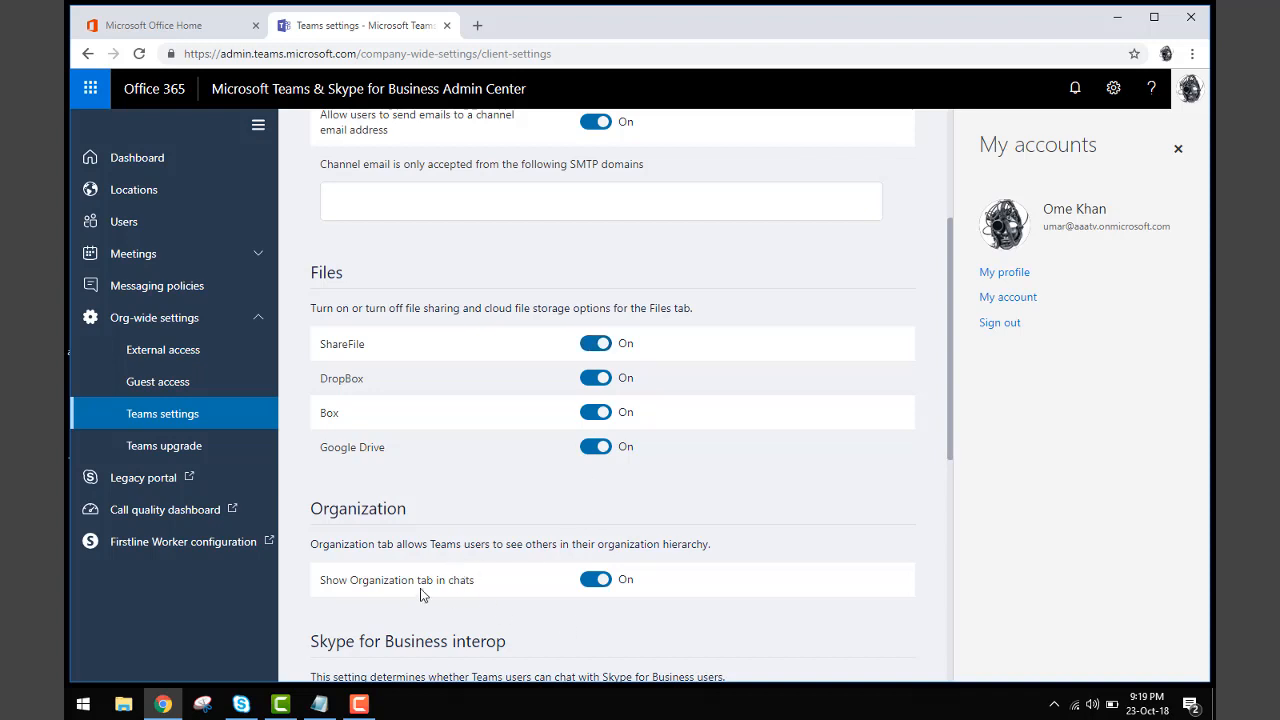
scroll(down, 3)
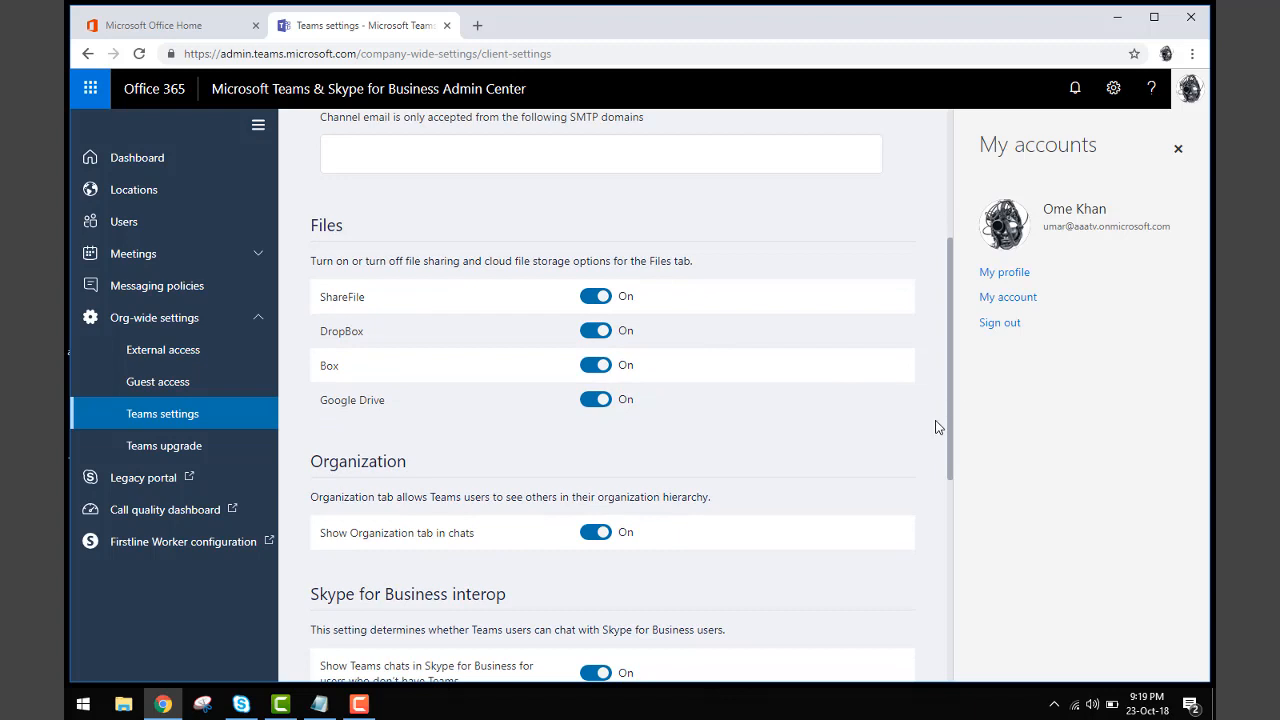
mouse_move(950, 433)
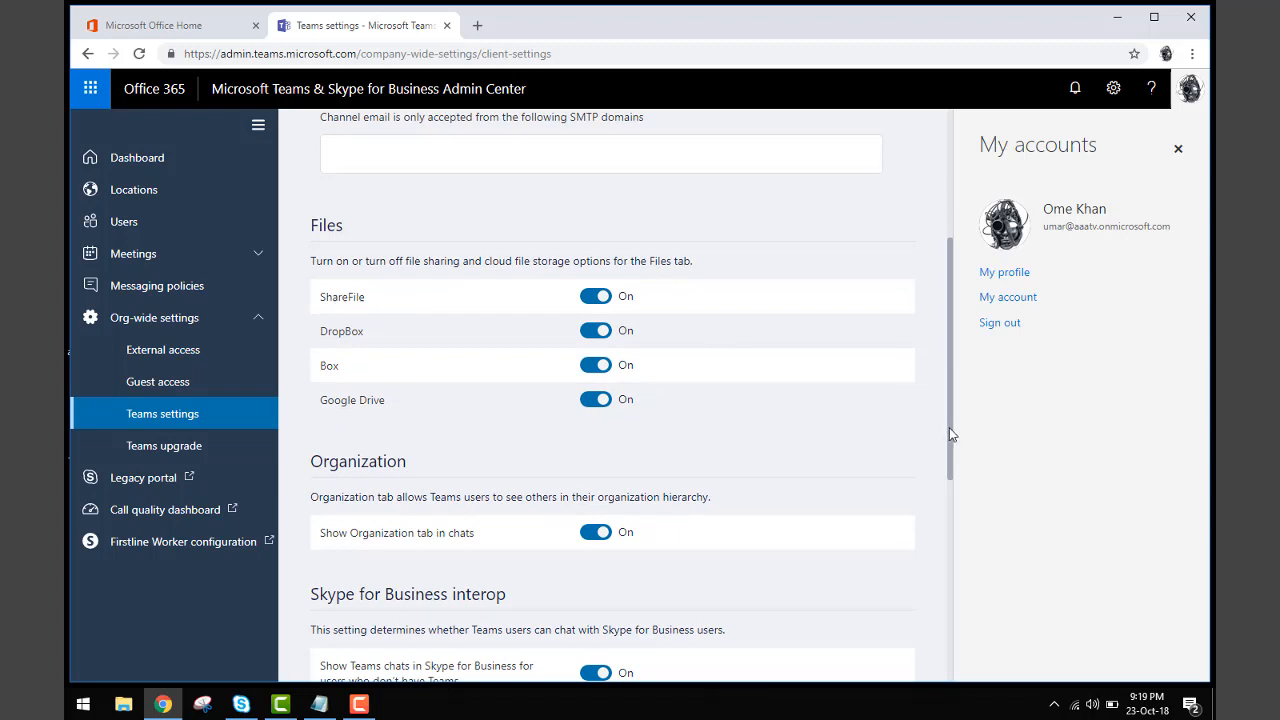
scroll(down, 3)
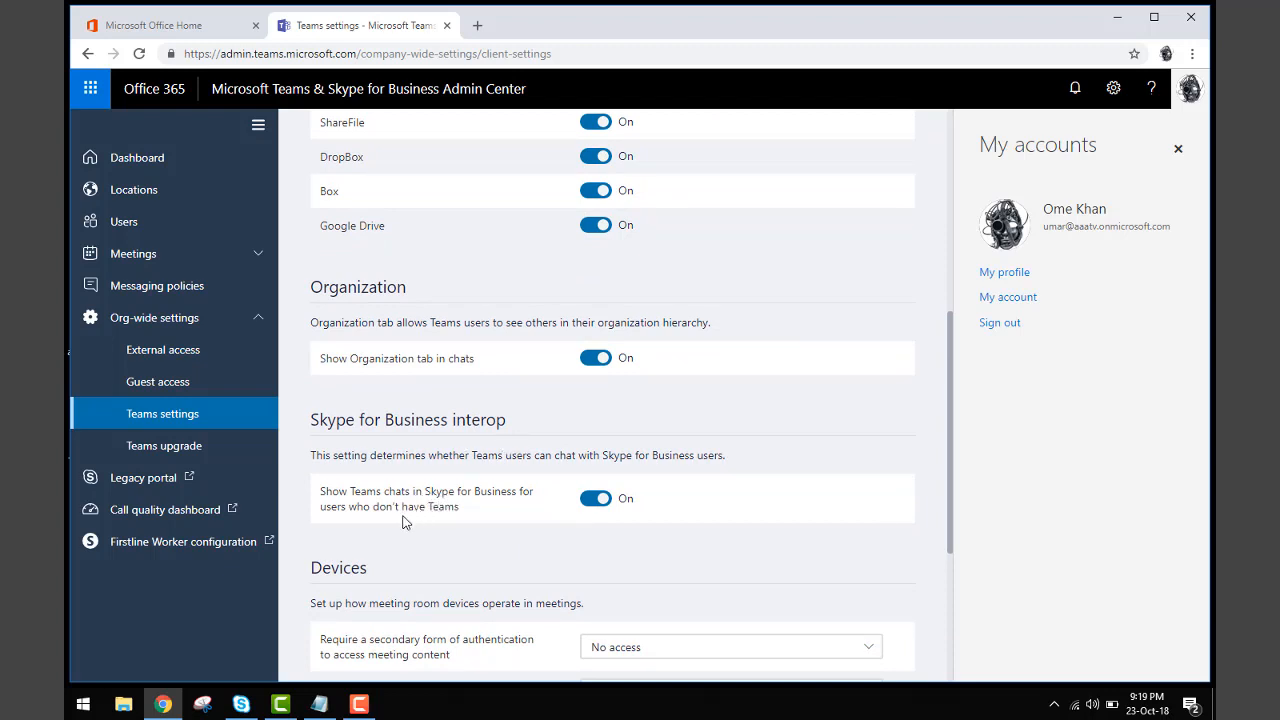
mouse_move(515, 508)
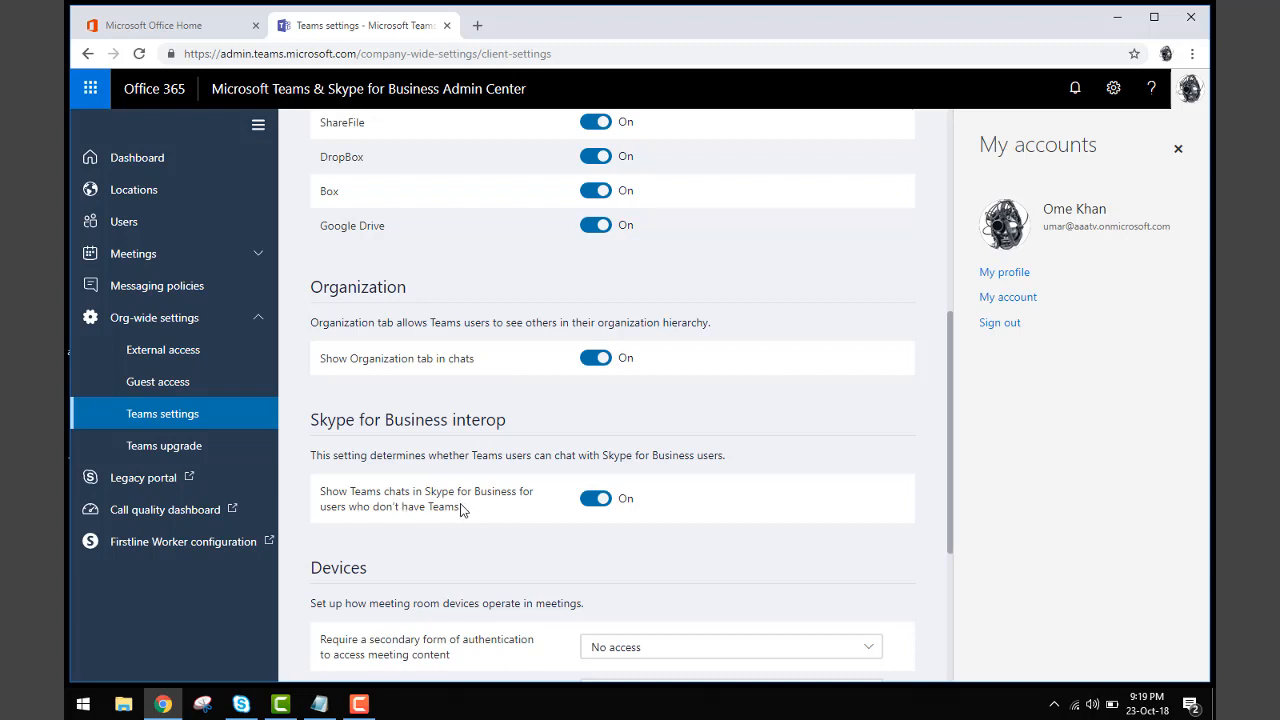
Step: Show the Teams upgrade page with Legacy coexistence mode and highlight 'Skype for Business' in its description
click(163, 445)
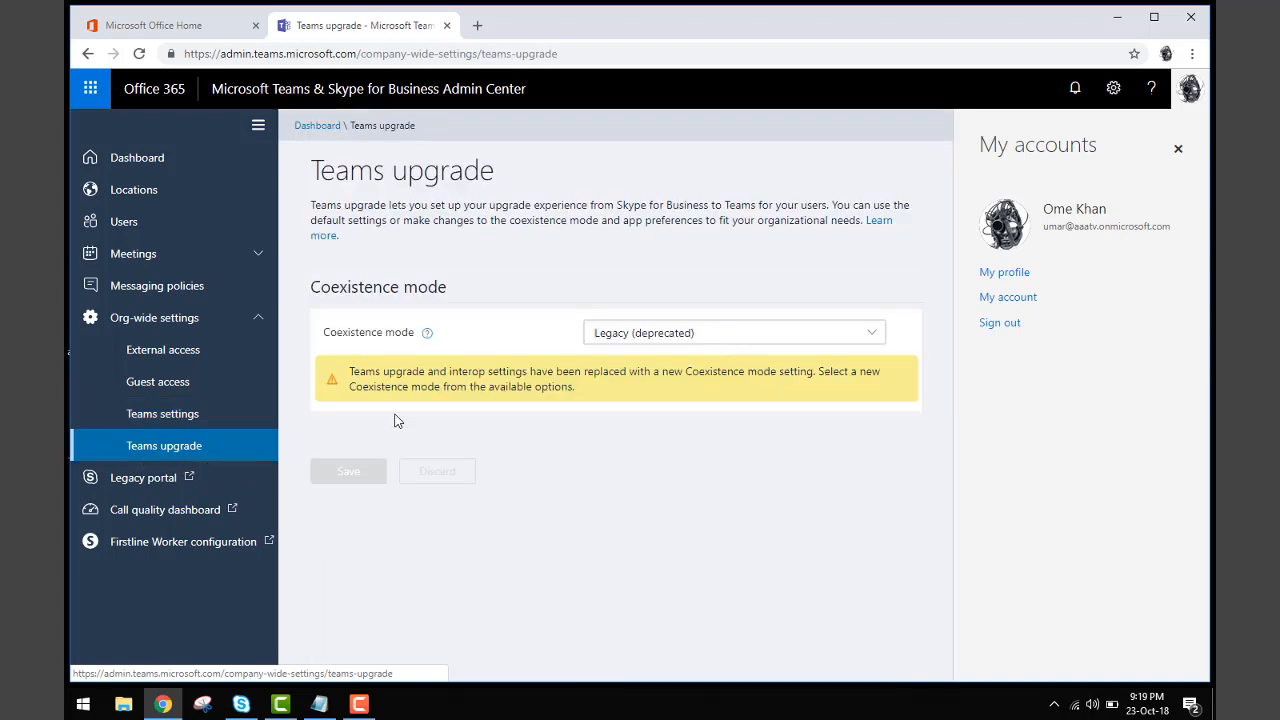
mouse_move(365, 276)
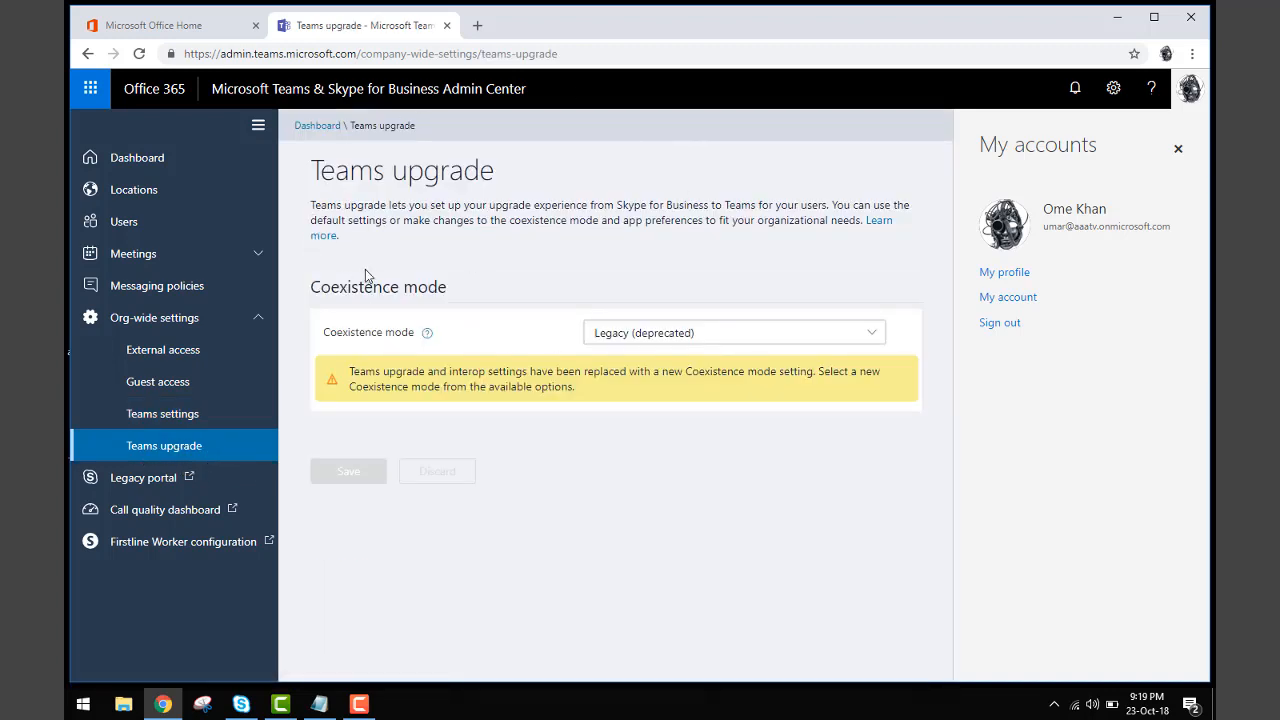
mouse_move(657, 210)
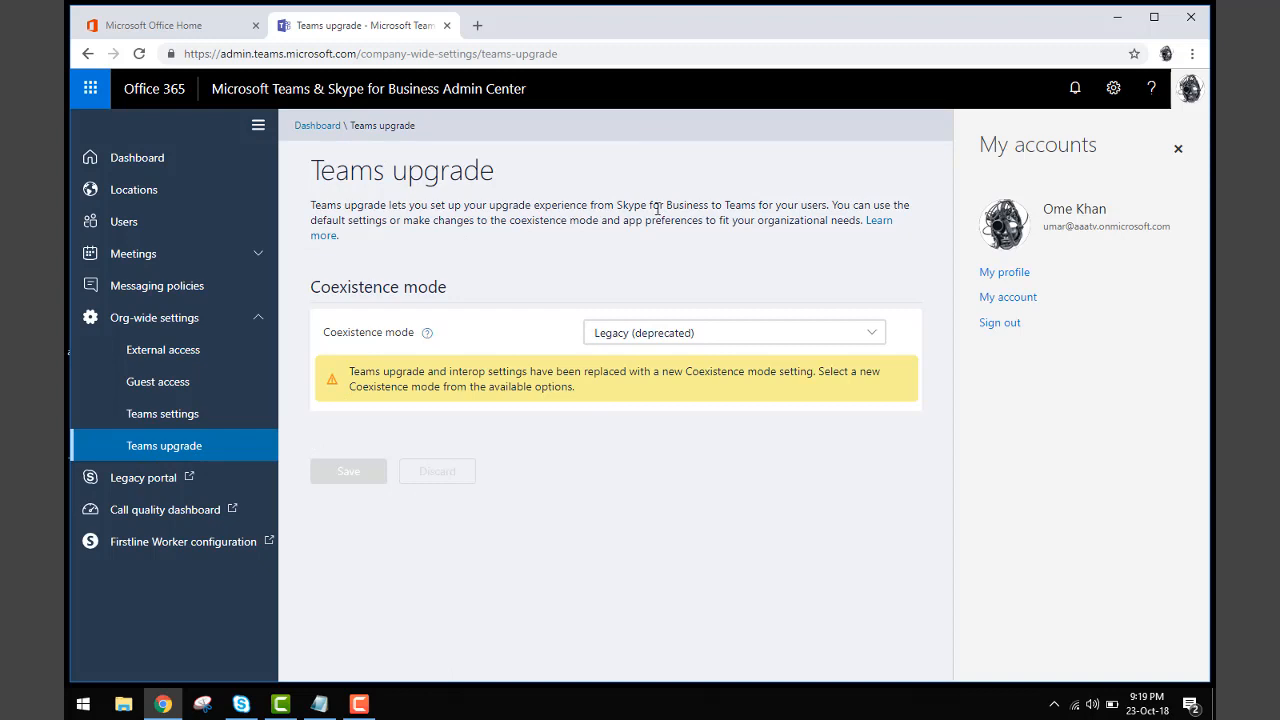
double_click(657, 205)
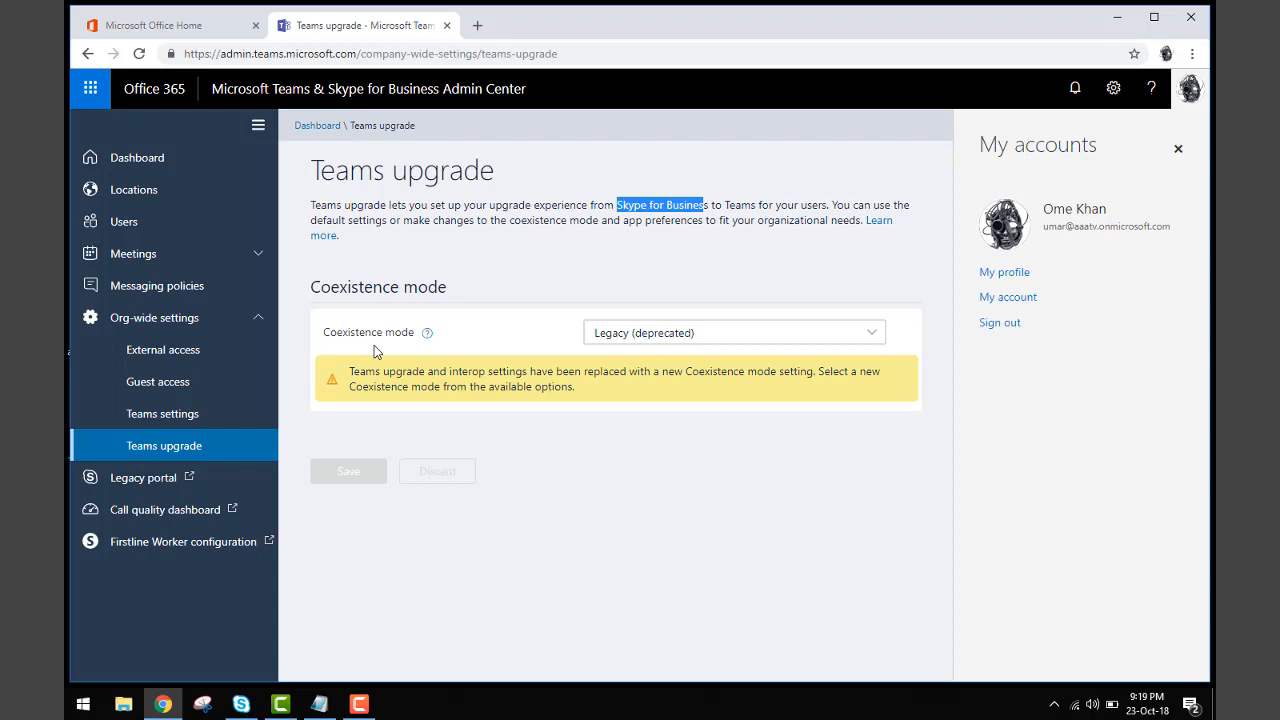
mouse_move(673, 348)
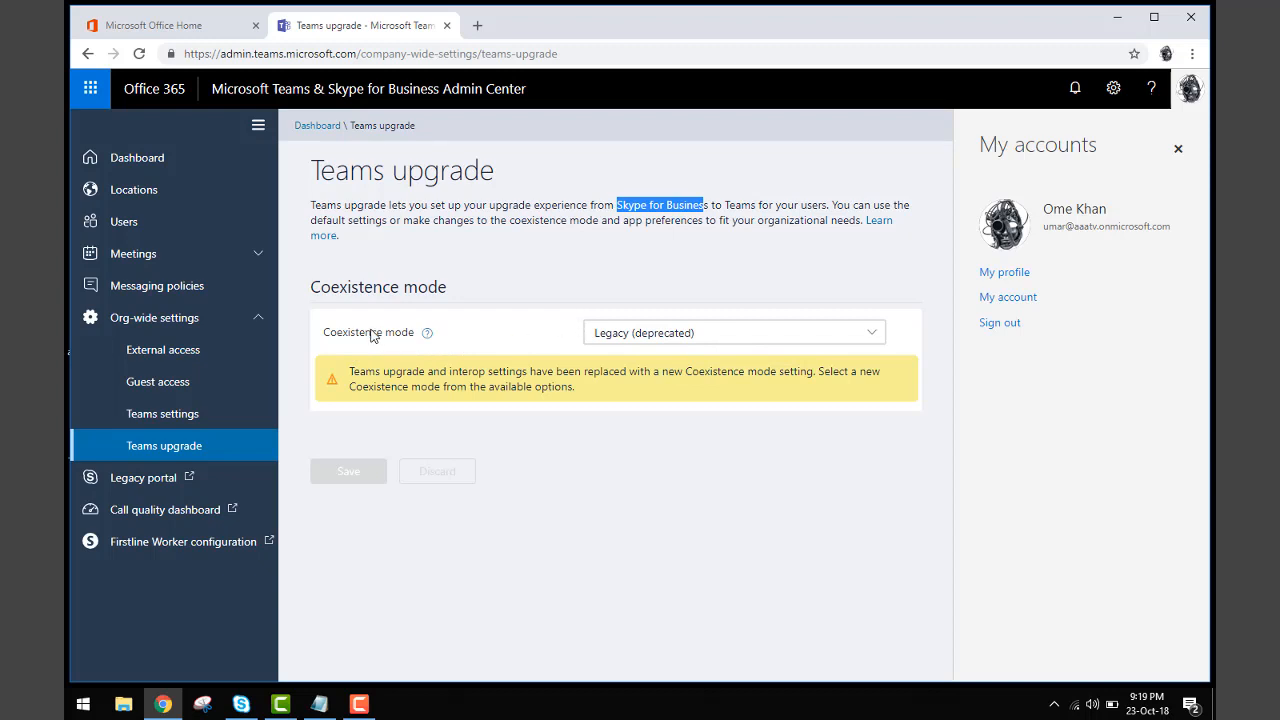
mouse_move(789, 340)
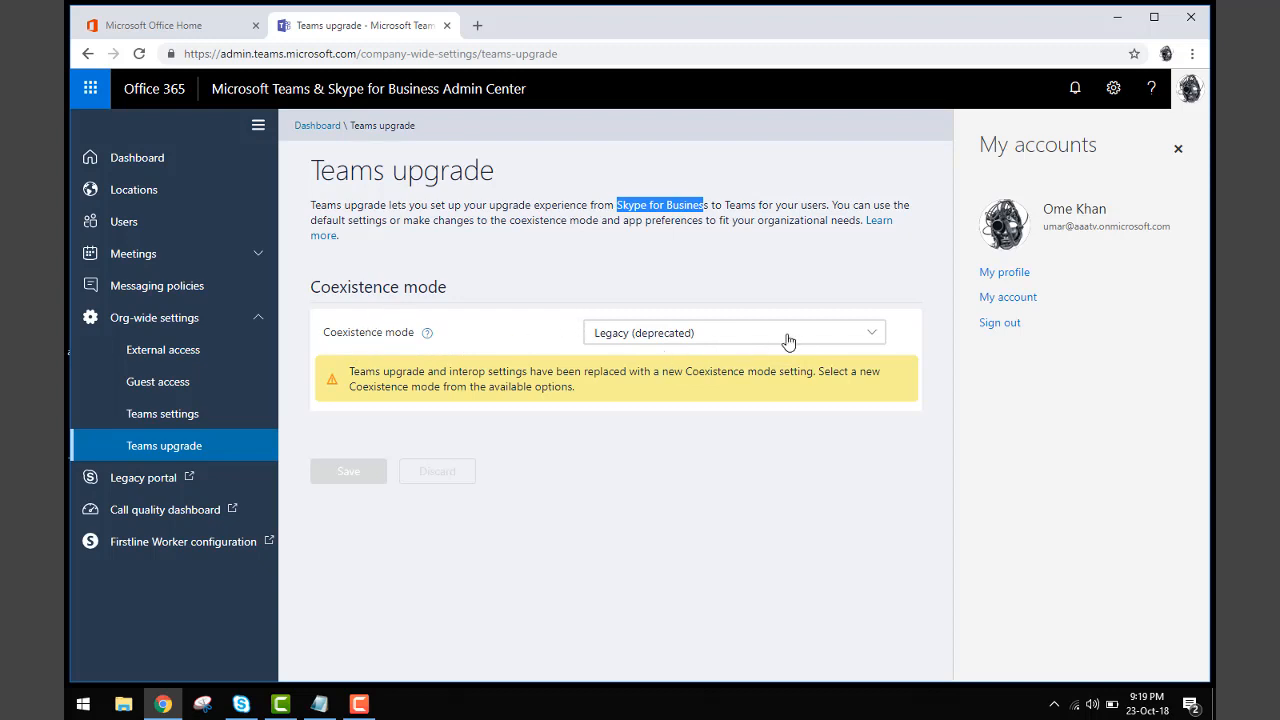
Step: Choose 'Skype for Business only' from the Coexistence mode dropdown and save
click(733, 332)
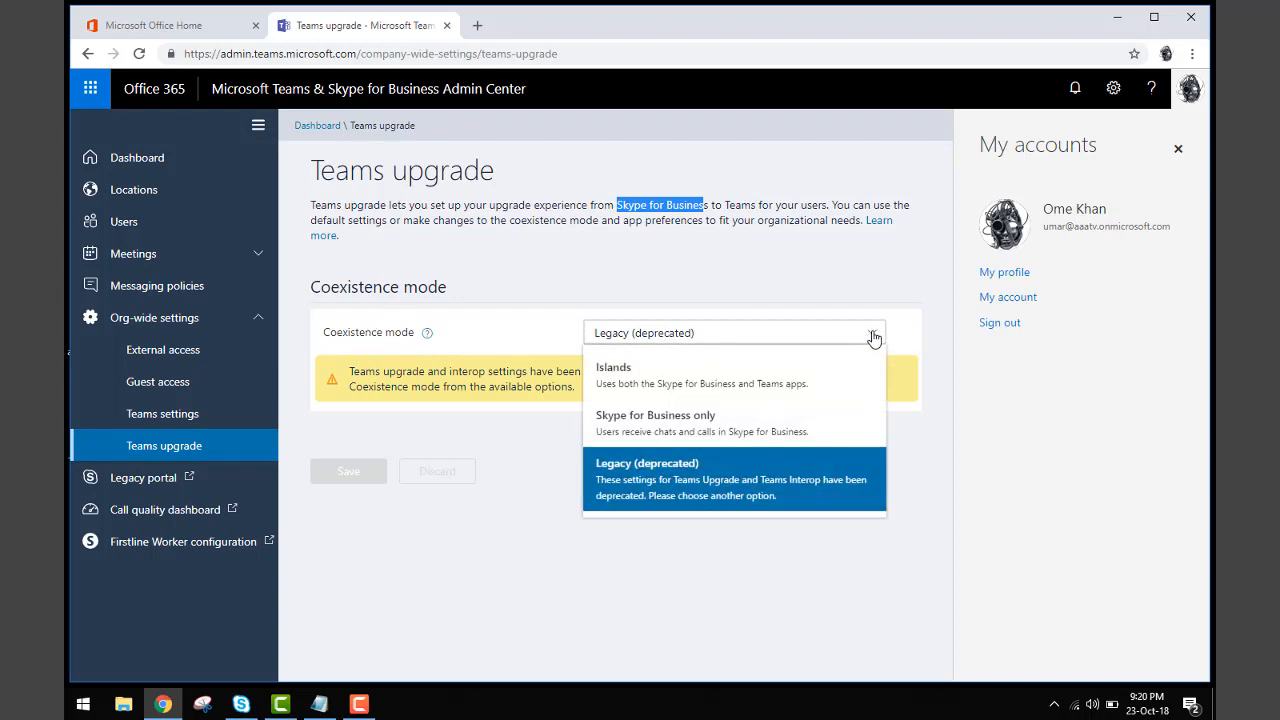
mouse_move(650, 400)
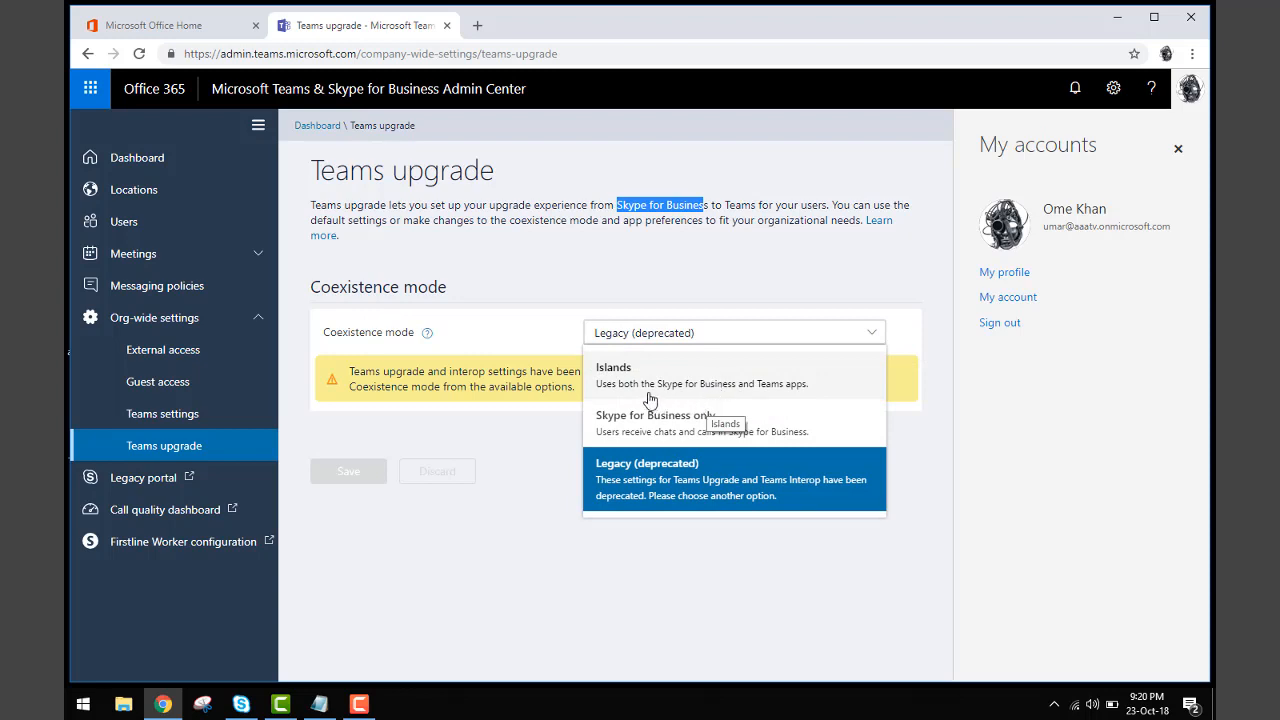
mouse_move(755, 400)
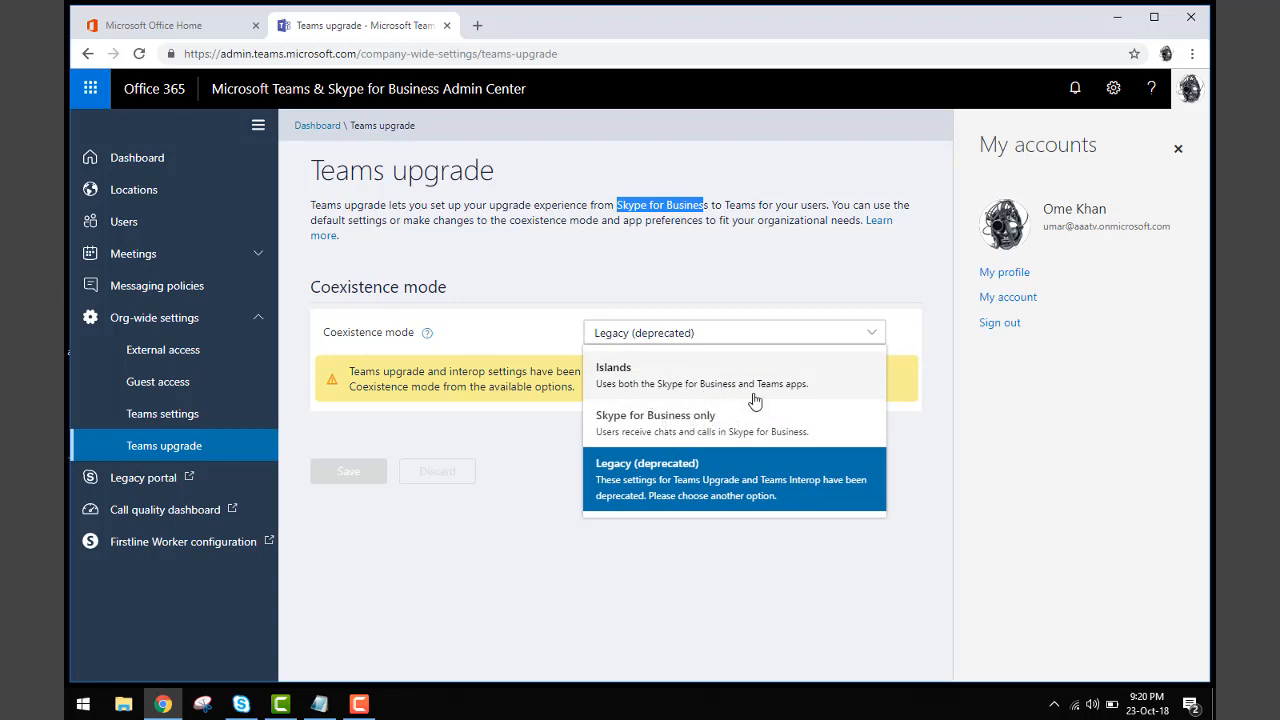
mouse_move(645, 438)
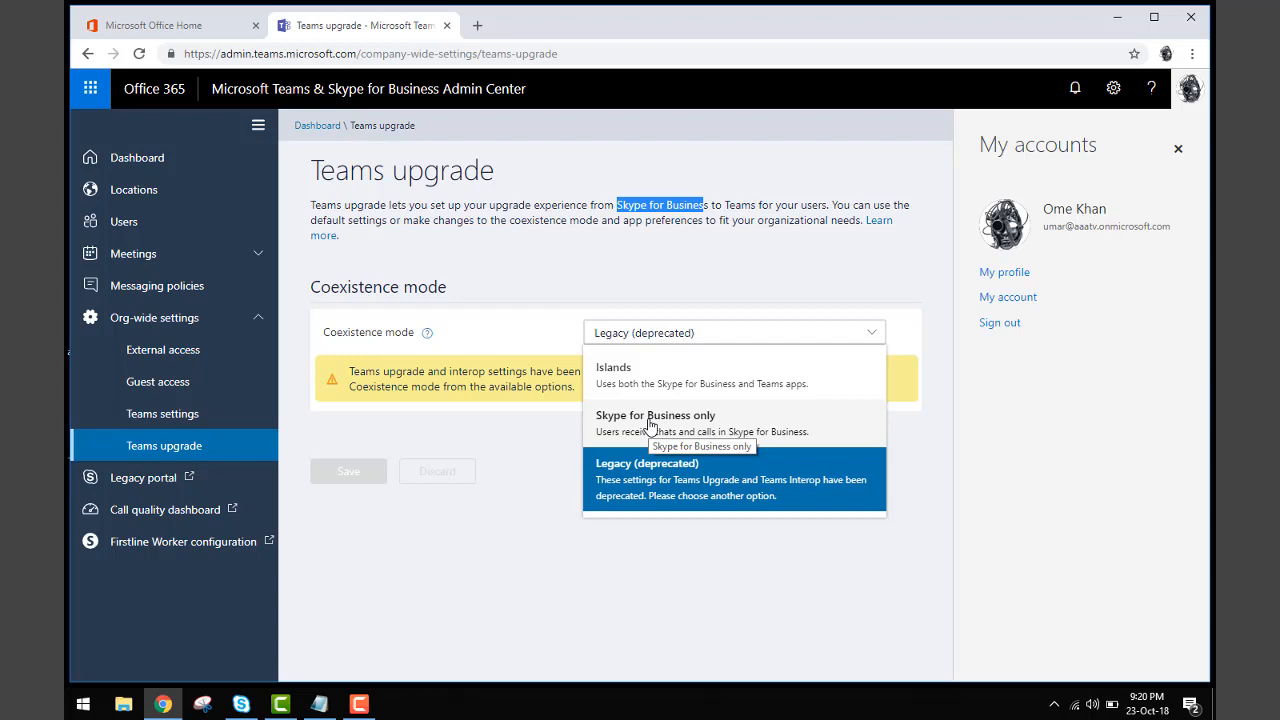
click(655, 415)
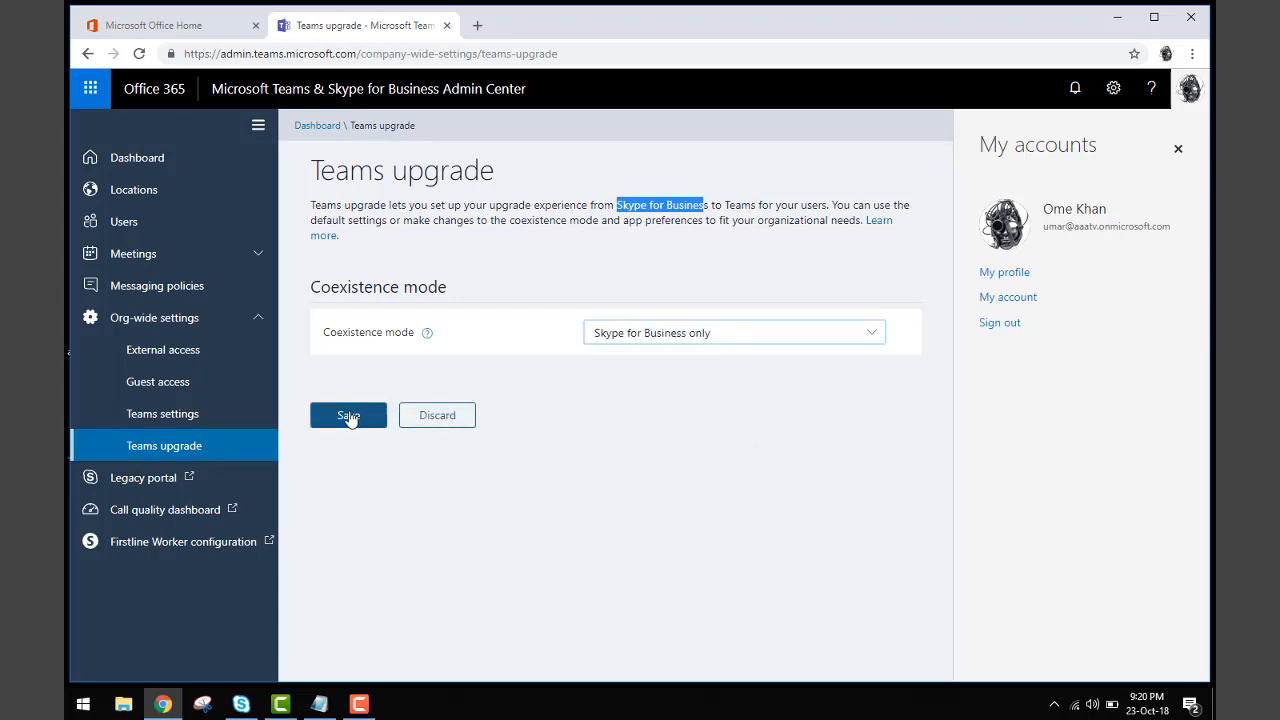
click(348, 415)
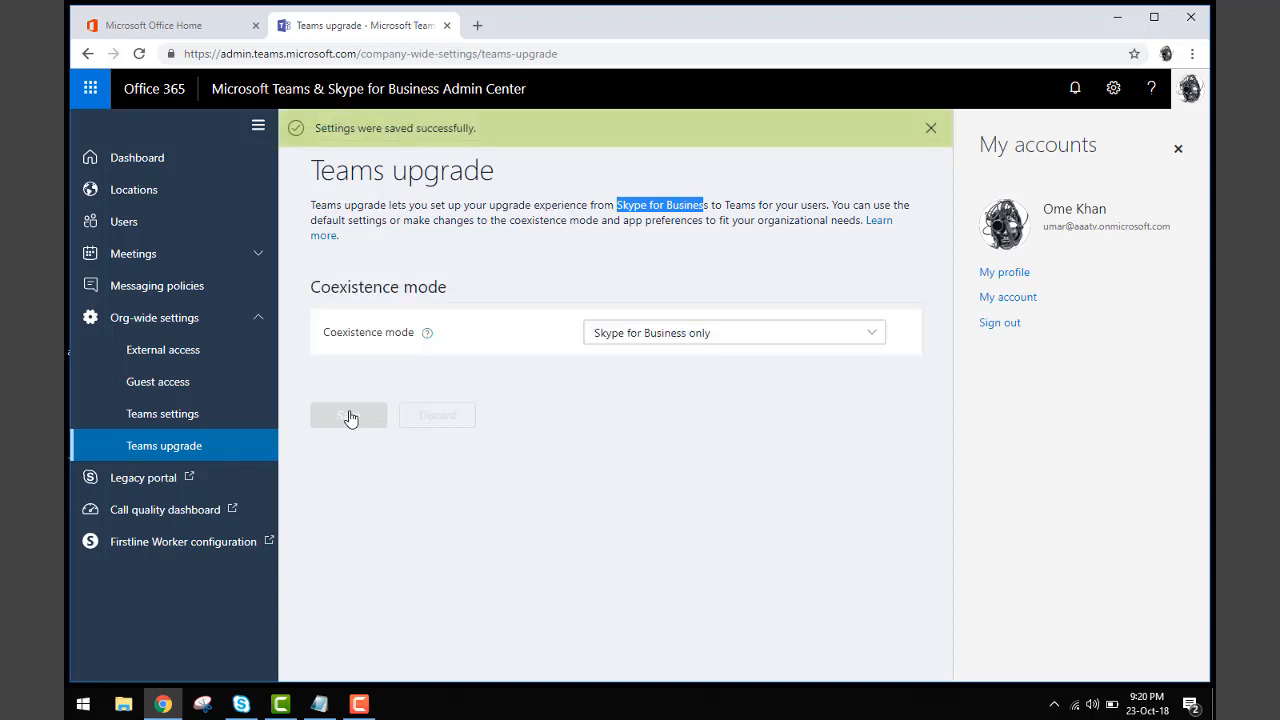